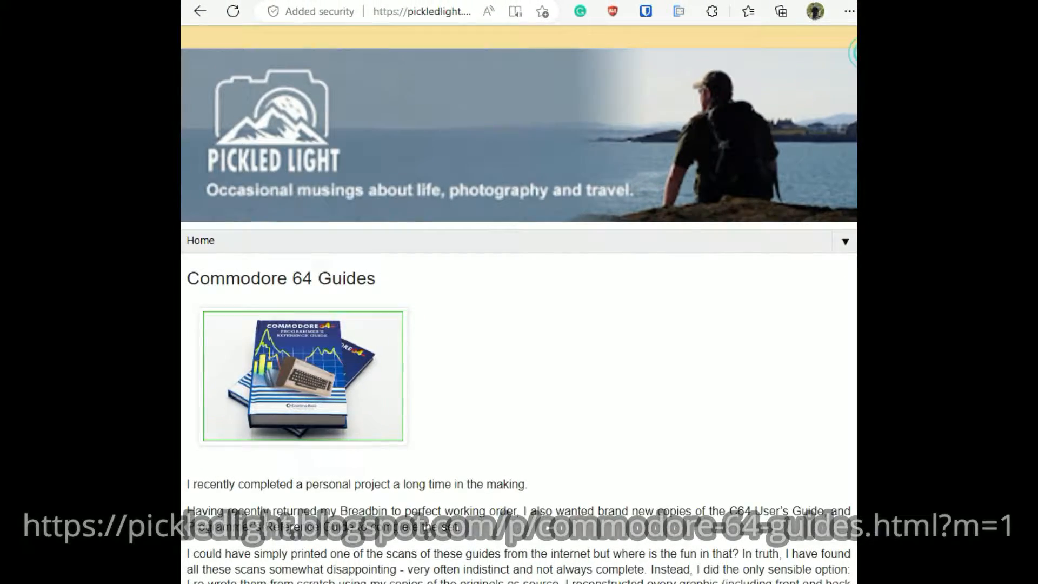
Step: Browse the Lulu page and start registering a new account from the account menu
scroll("down", 3)
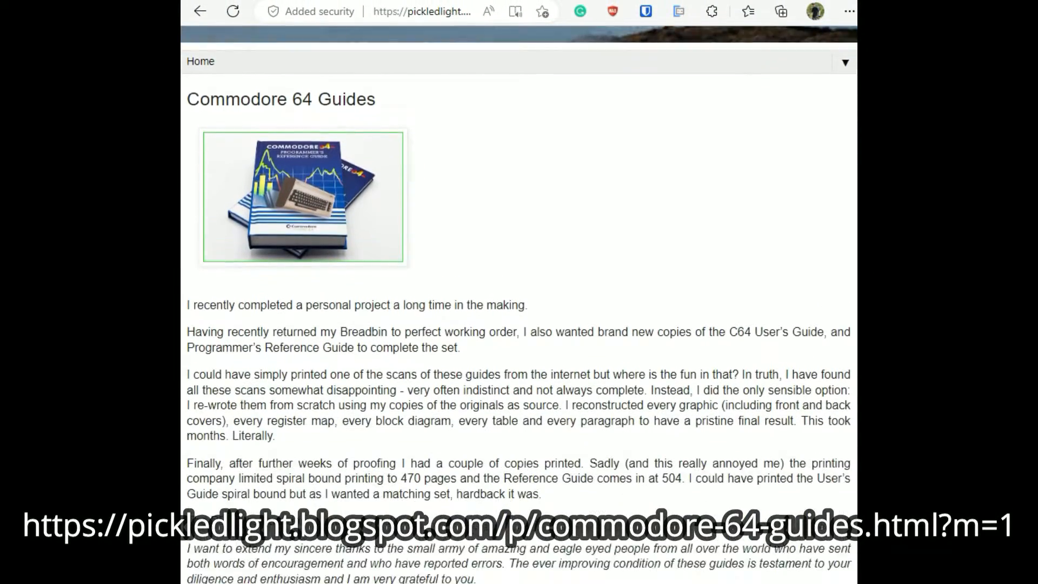
scroll("down", 3)
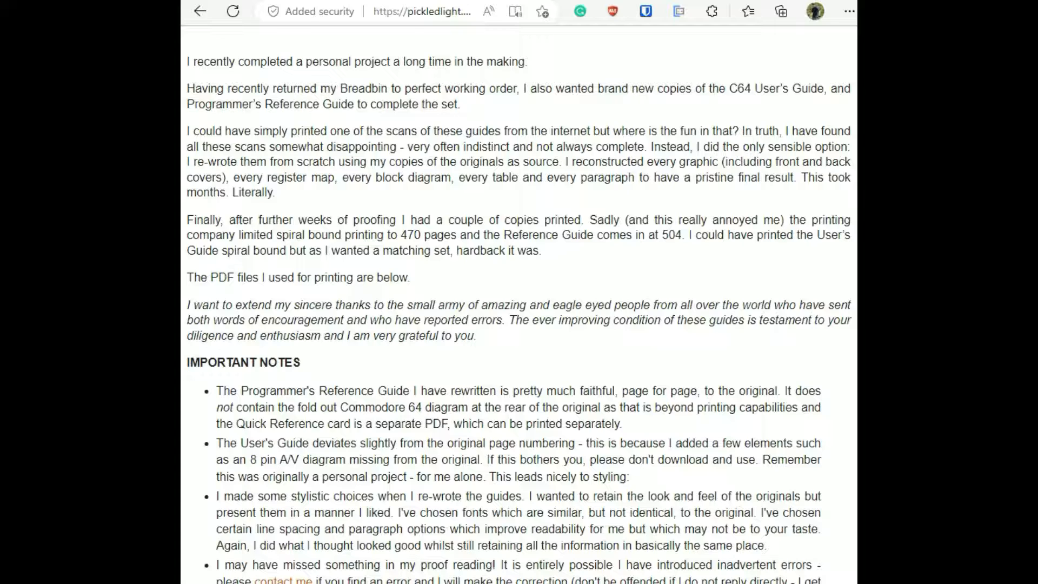
scroll("down", 3)
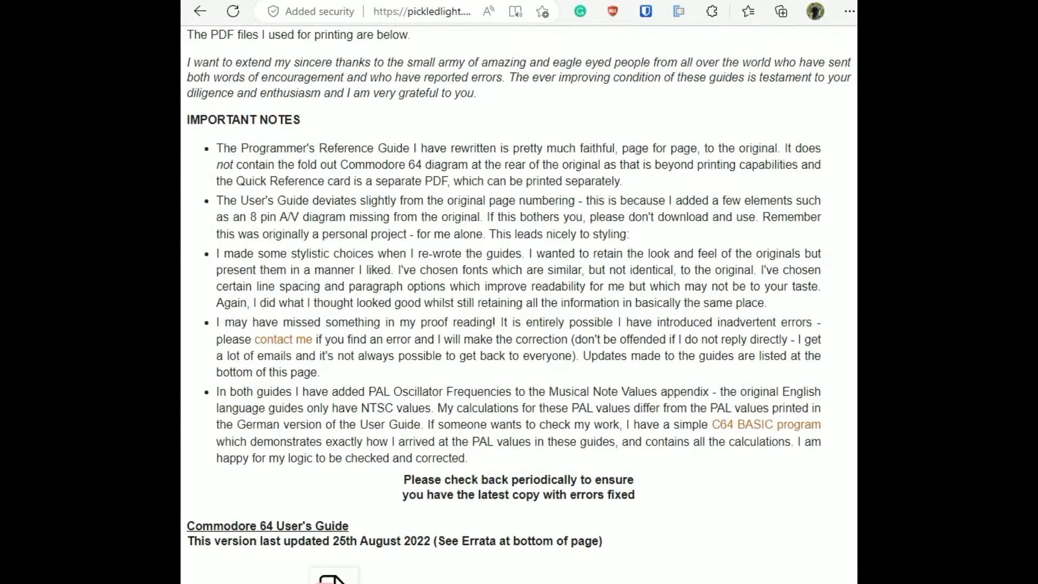
scroll("down", 3)
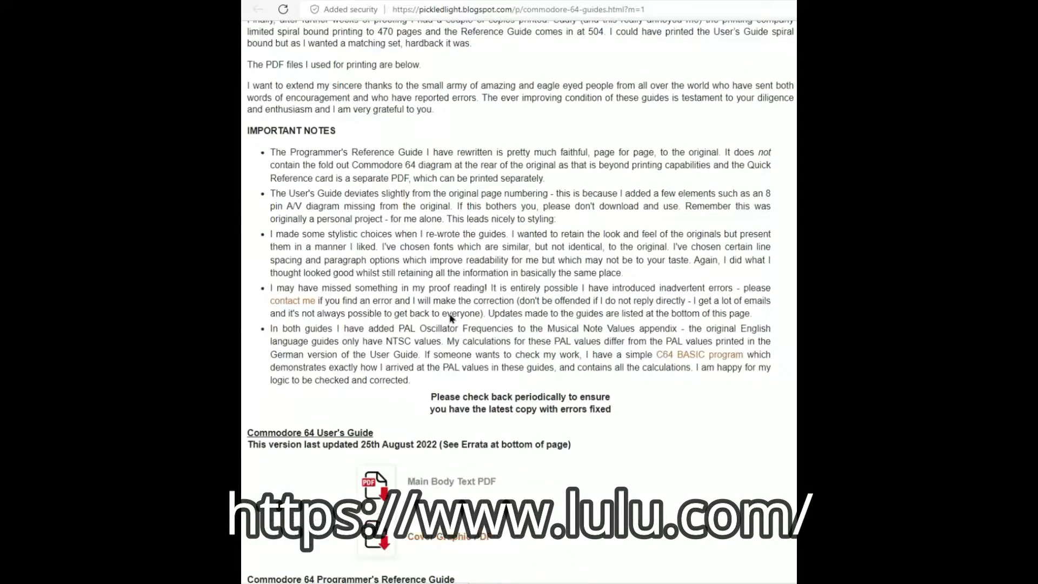
scroll("down", 3)
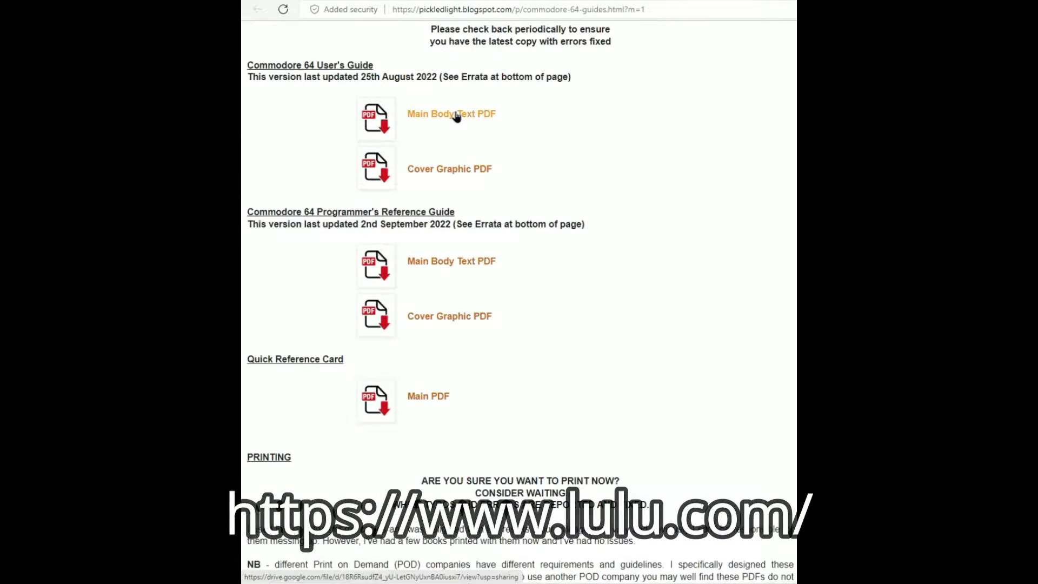
scroll("down", 3)
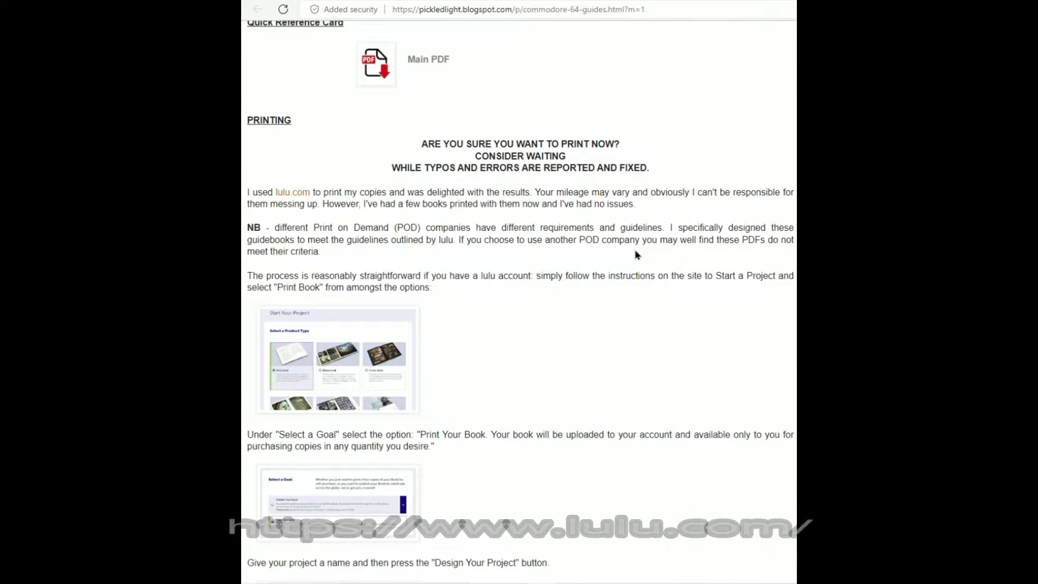
scroll("down", 3)
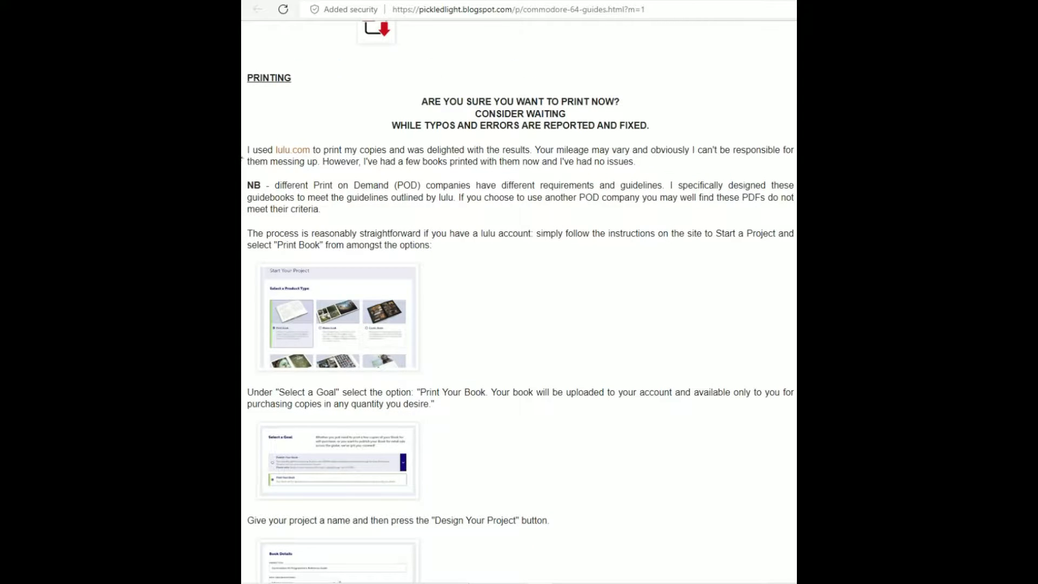
scroll("down", 3)
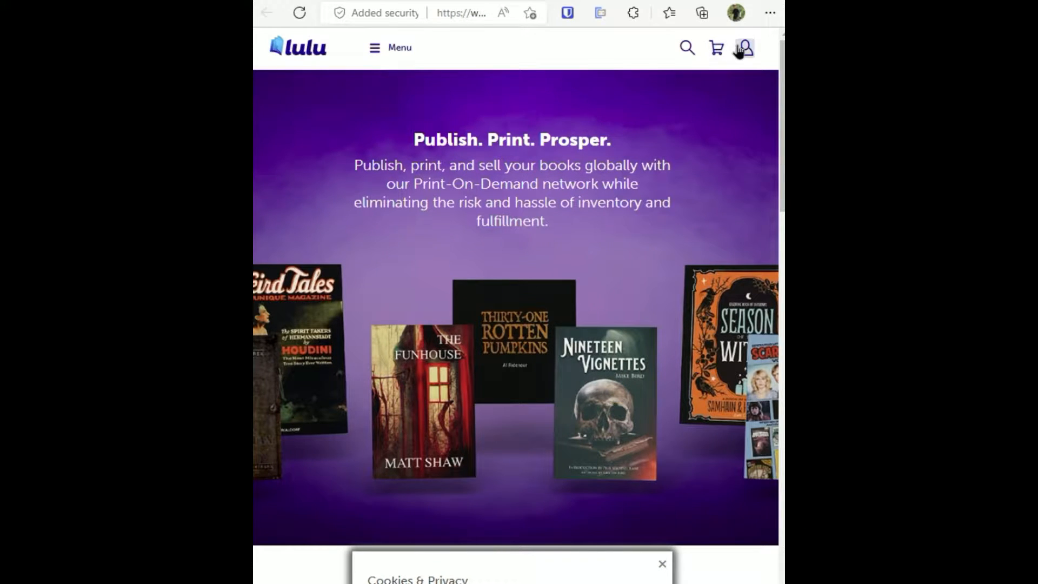
left_click(743, 48)
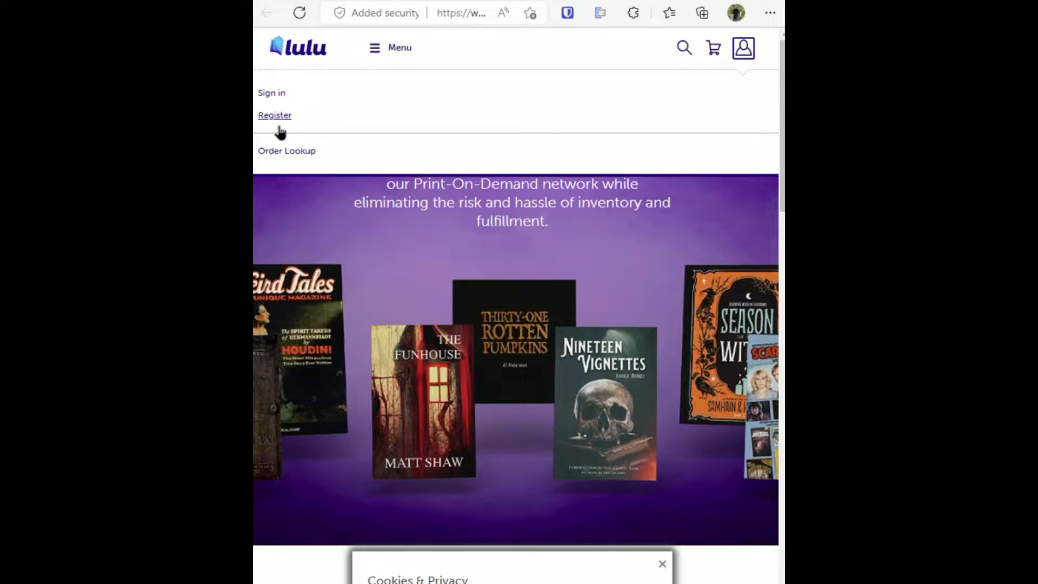
left_click(274, 114)
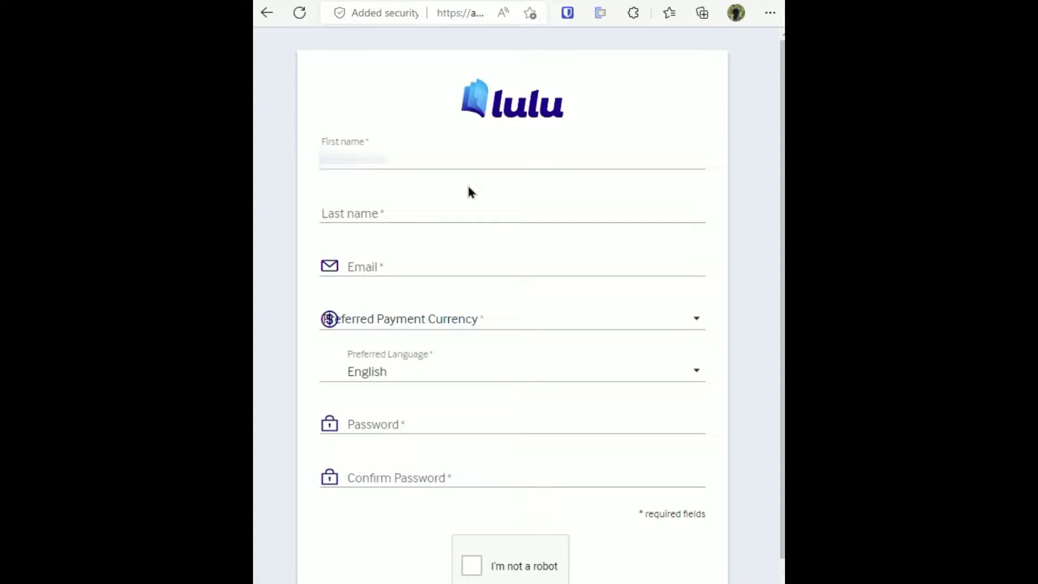
Step: Register with name, email, United States Dollar currency and a password
left_click(513, 213)
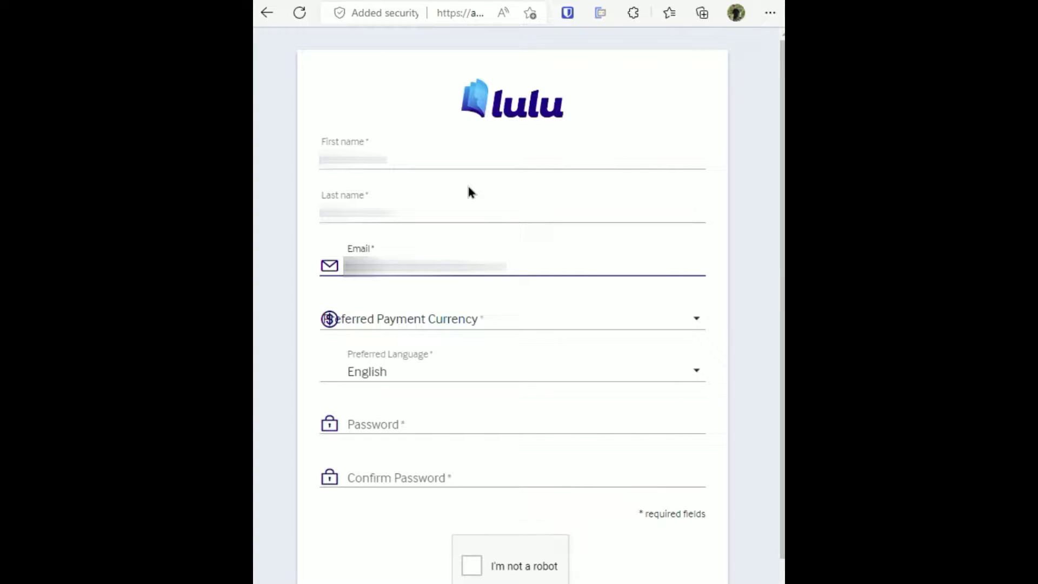
mouse_move(495, 189)
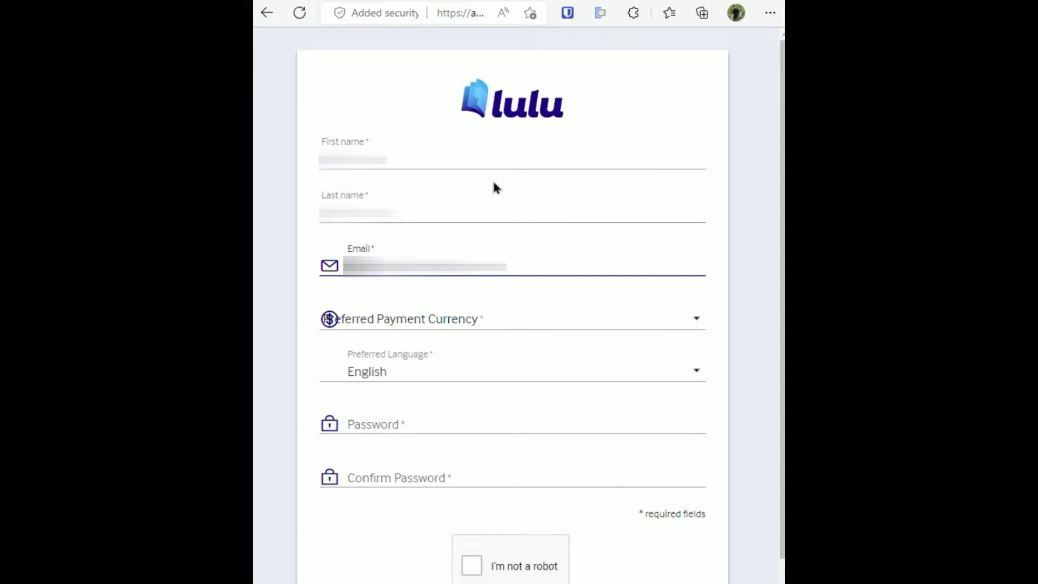
left_click(510, 318)
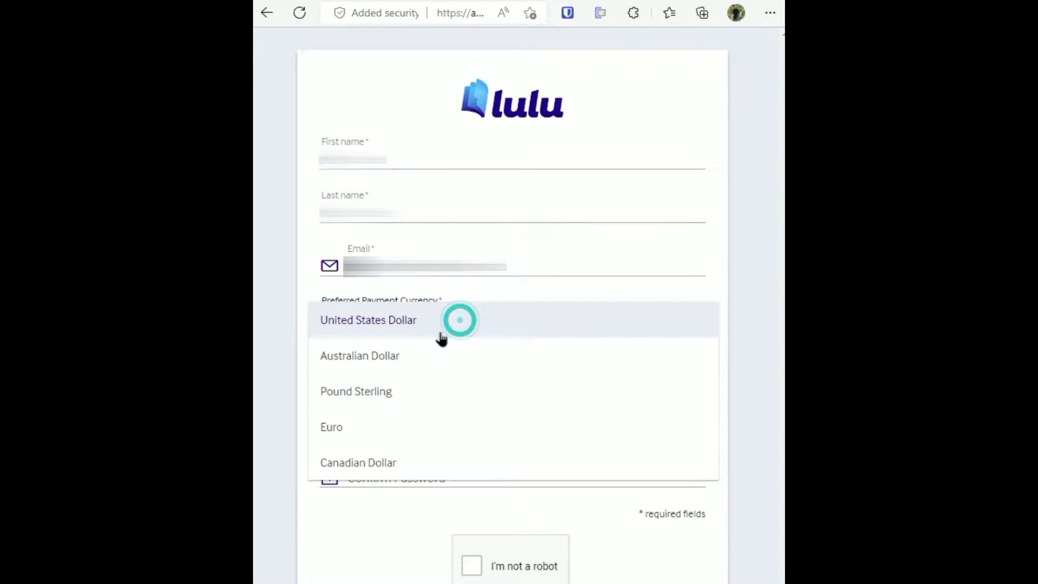
left_click(368, 320)
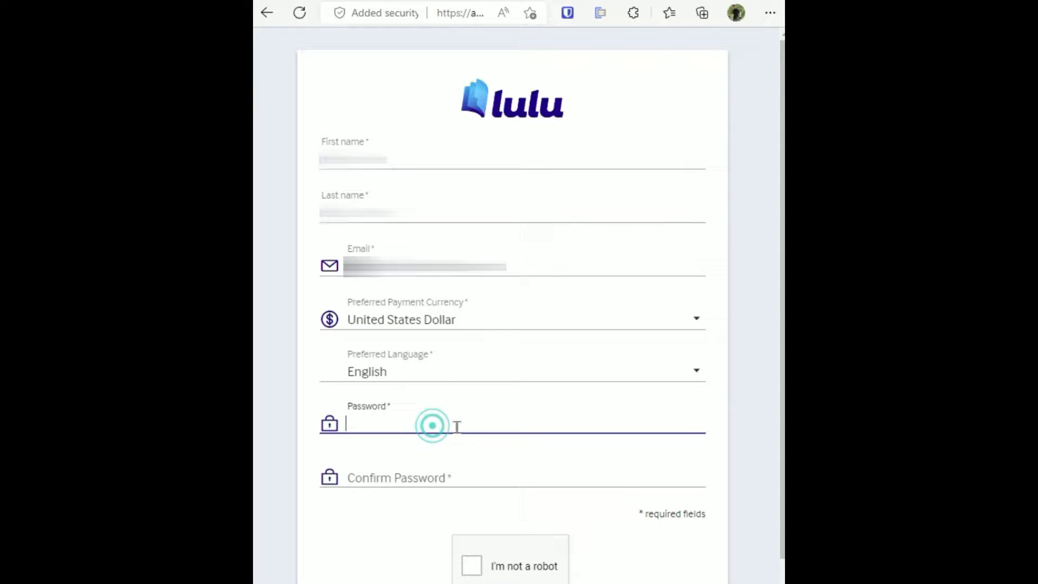
left_click(301, 368)
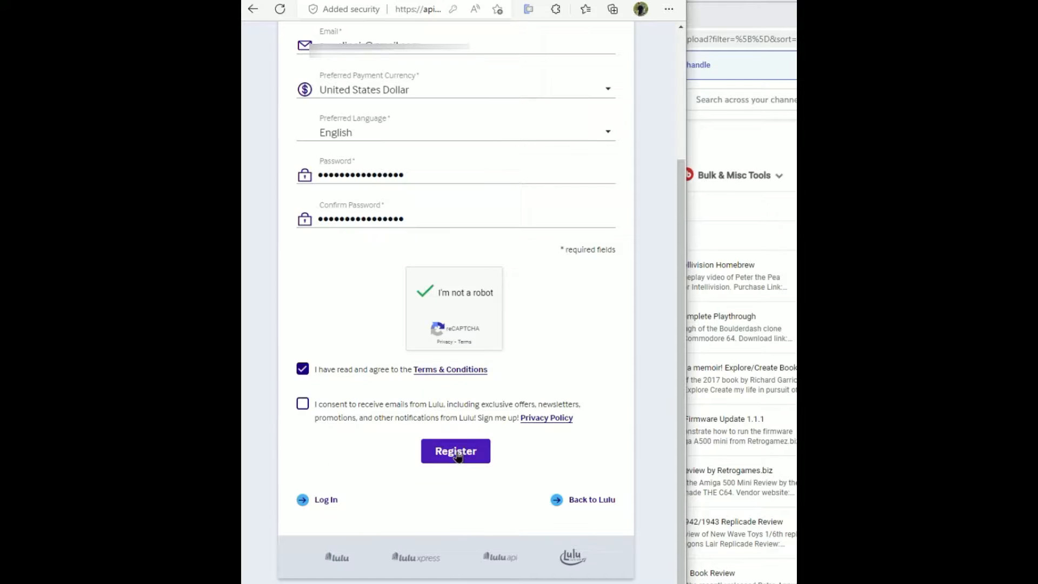
left_click(455, 451)
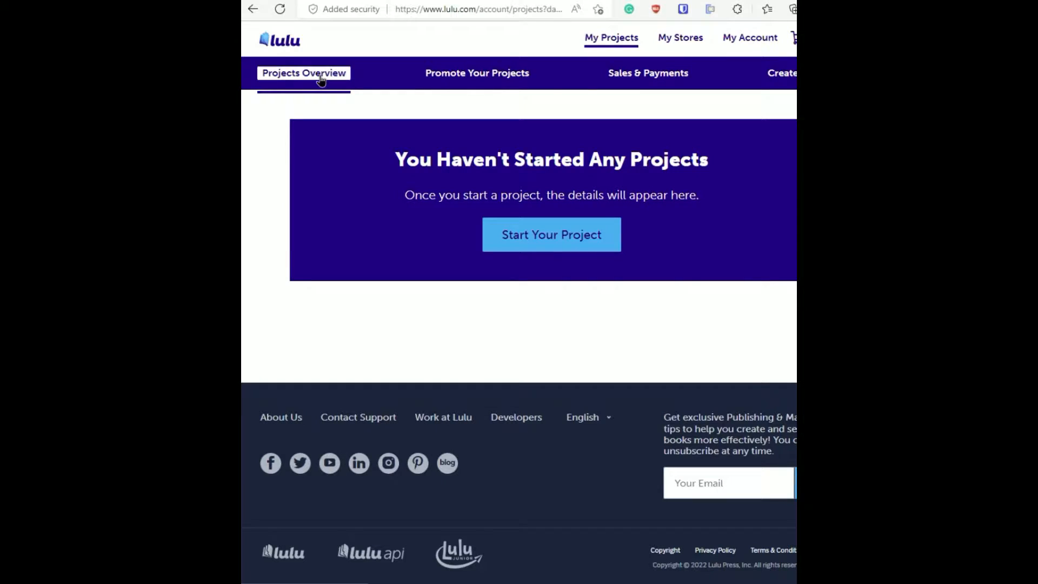
Step: Start a new book project titled 'Commodore 64 Programmers Reference Guide'
left_click(551, 234)
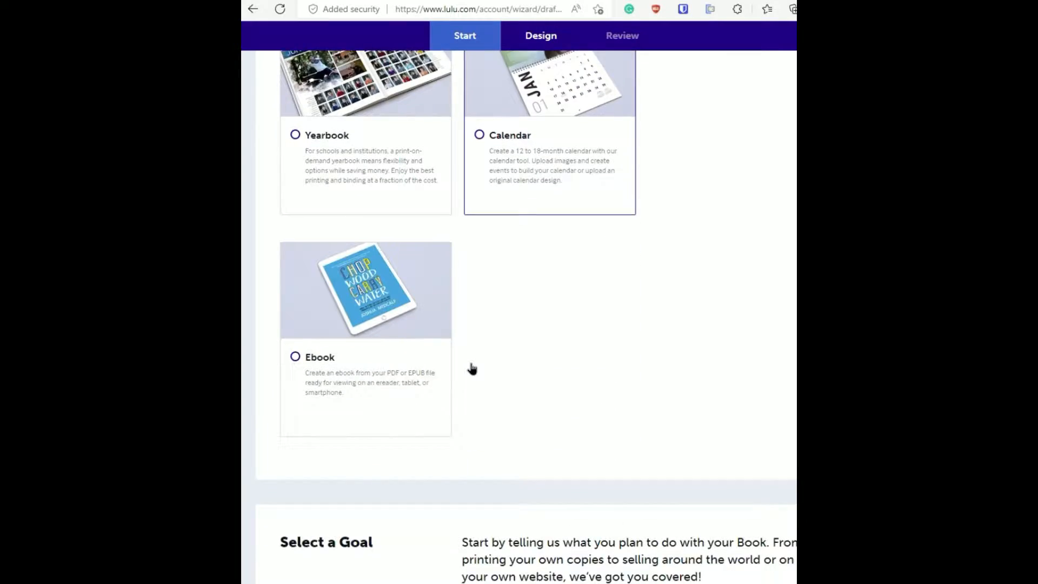
scroll("down", 3)
type("Commodore 64 PROG")
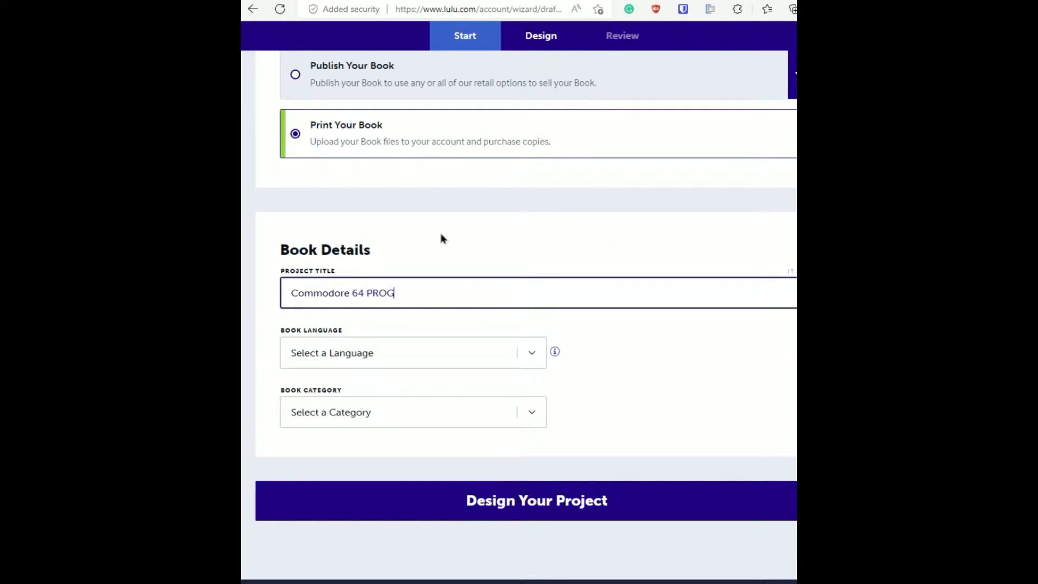
key("Backspace")
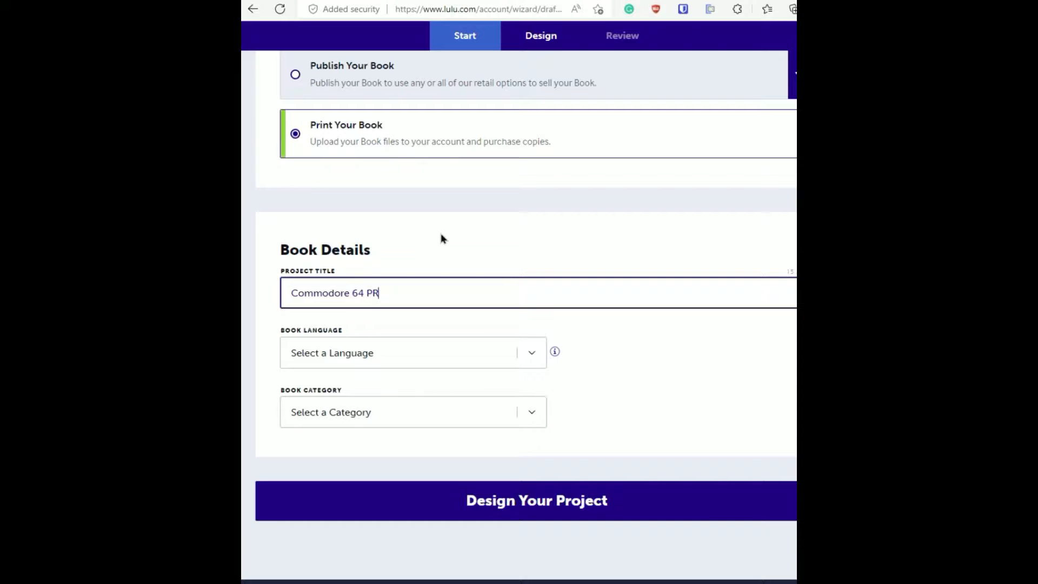
type("ogrammers")
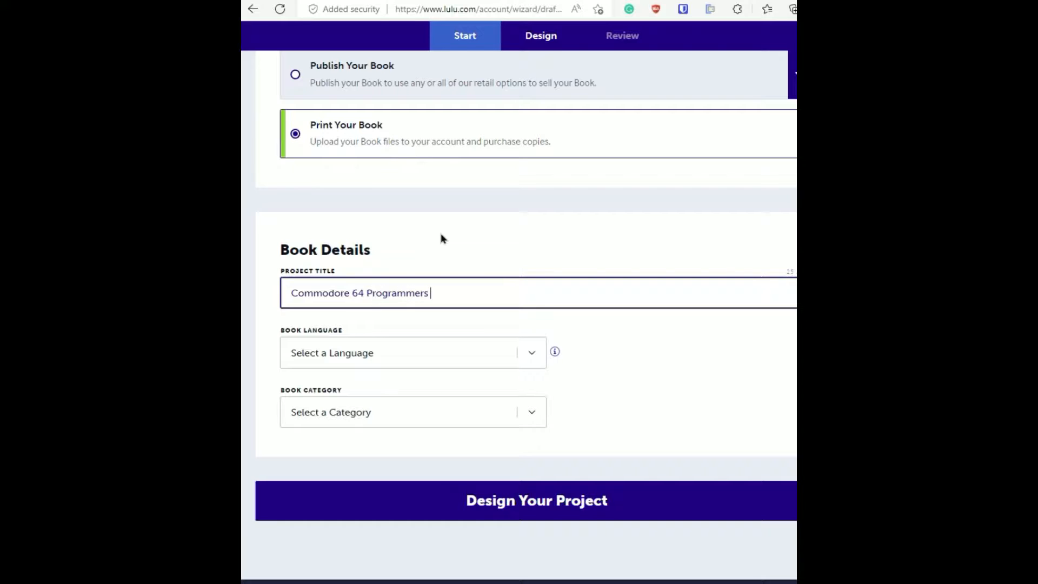
type("Refe")
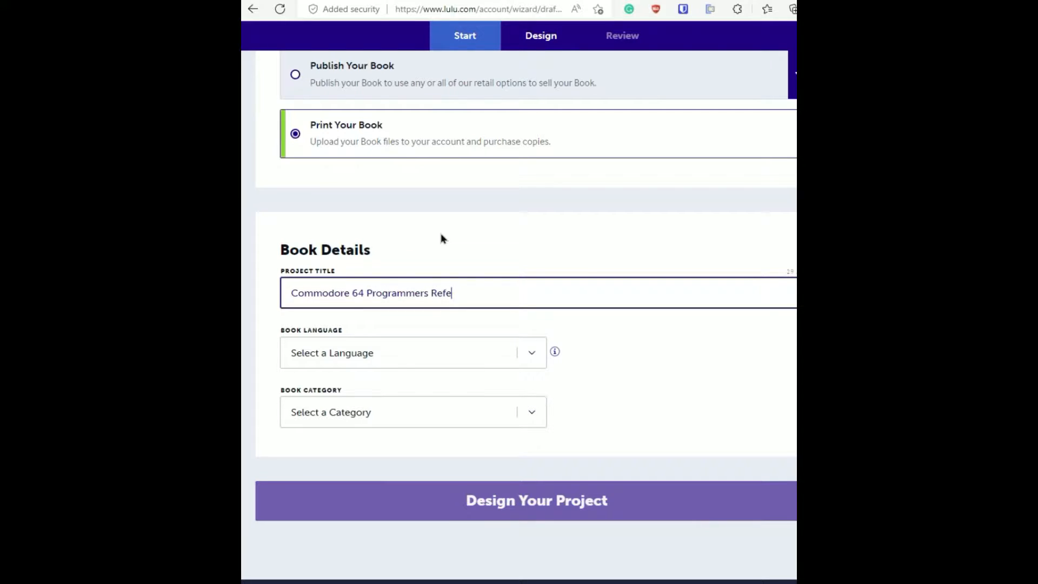
type("rence Gui")
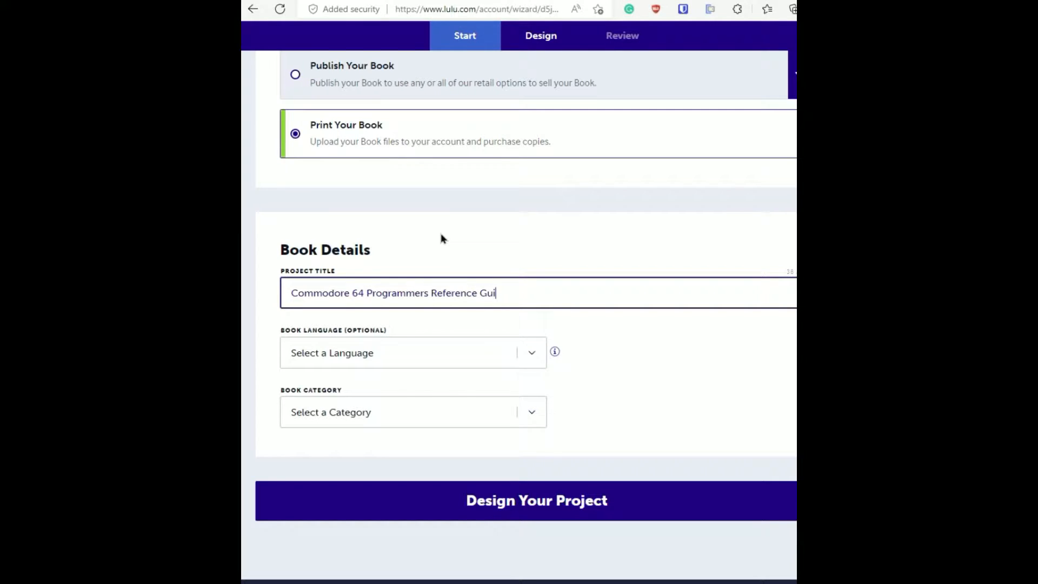
Step: Choose the book's language from the Book Language list
left_click(413, 352)
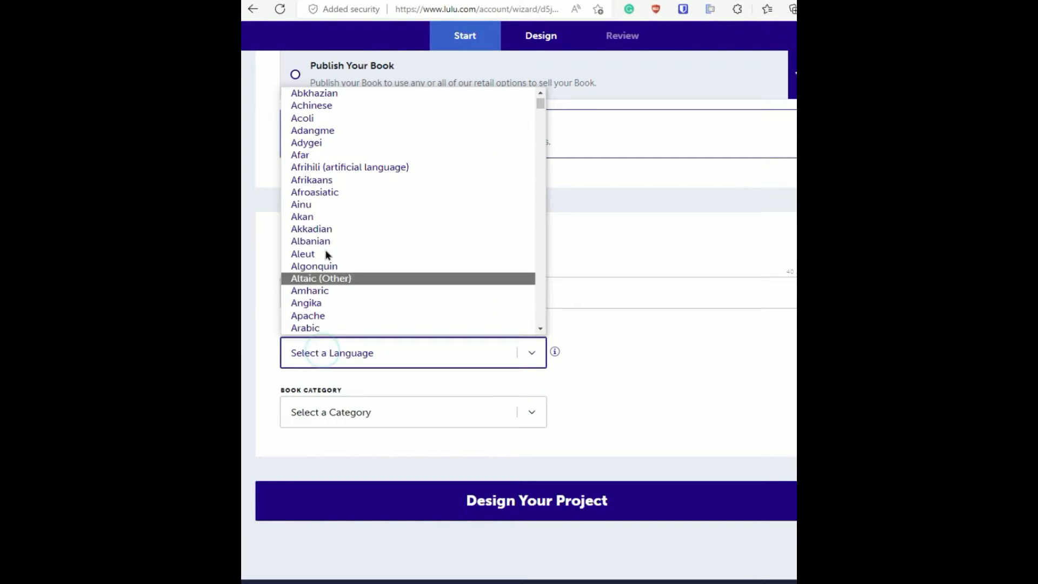
scroll("down", 3)
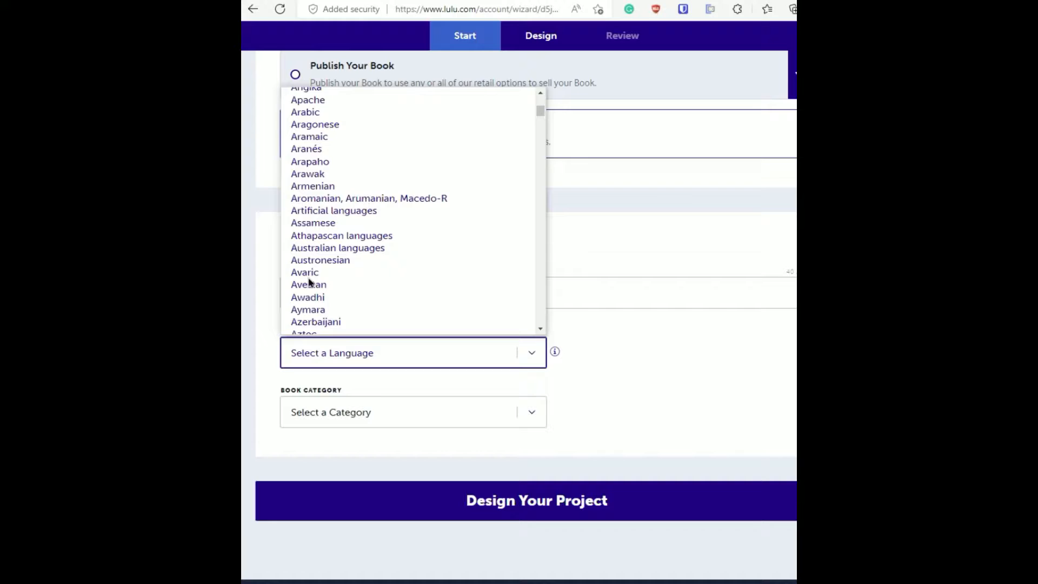
scroll("down", 3)
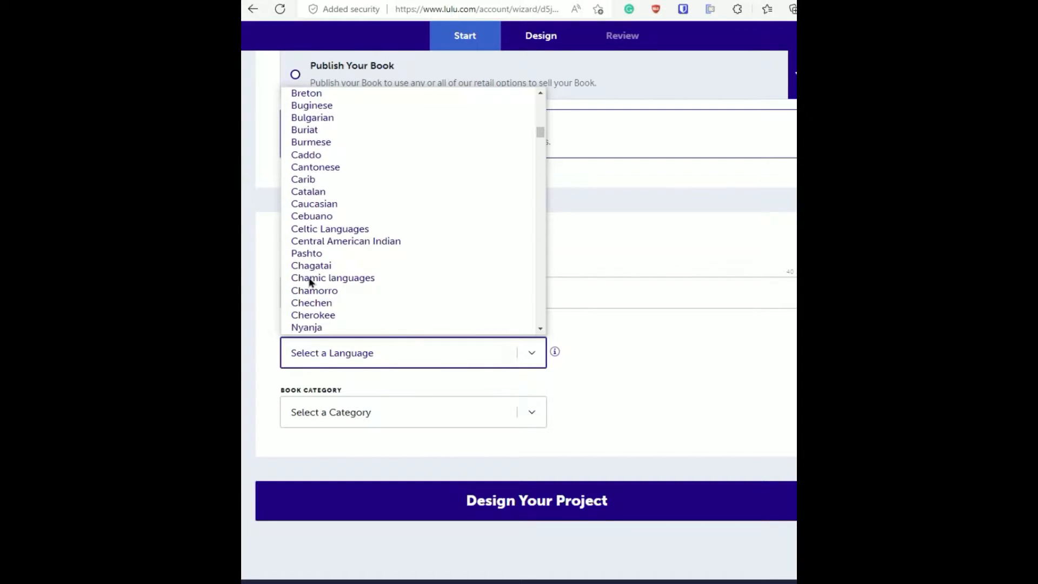
scroll("down", 3)
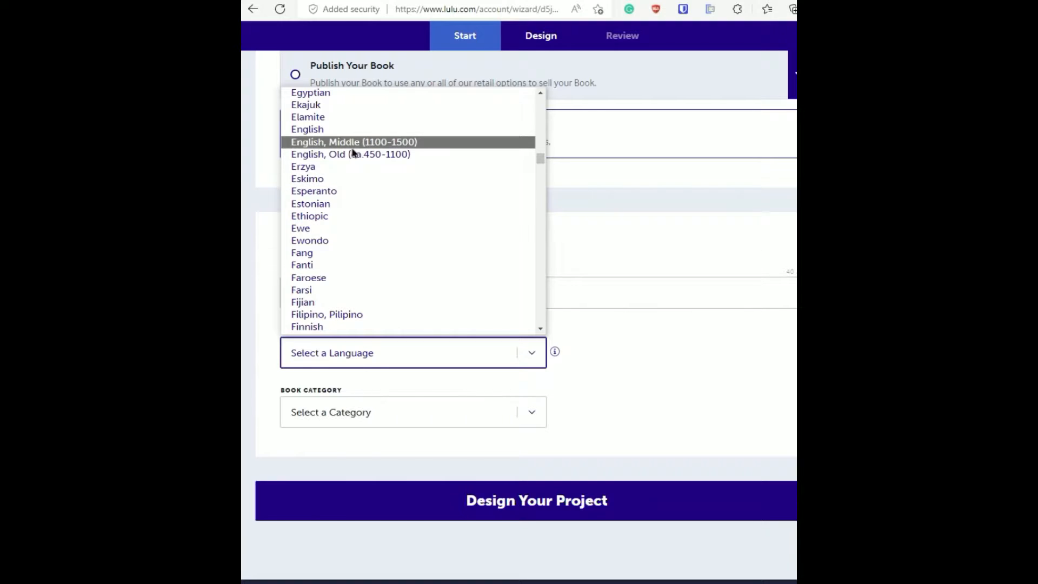
left_click(537, 501)
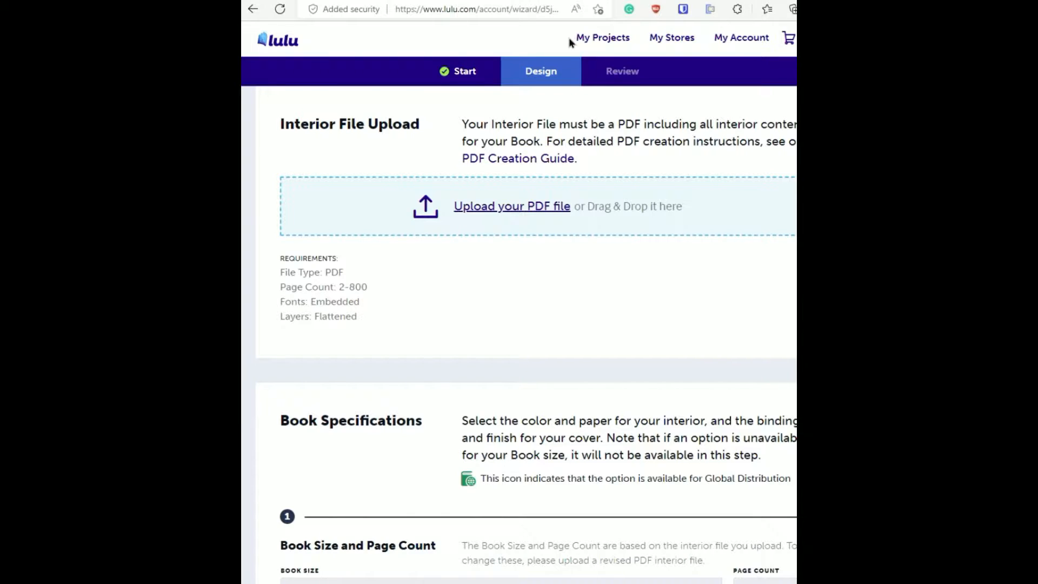
Step: Upload 'Commodore 64 Programmer's Reference Guide.pdf' from Downloads as the interior file
left_click(511, 206)
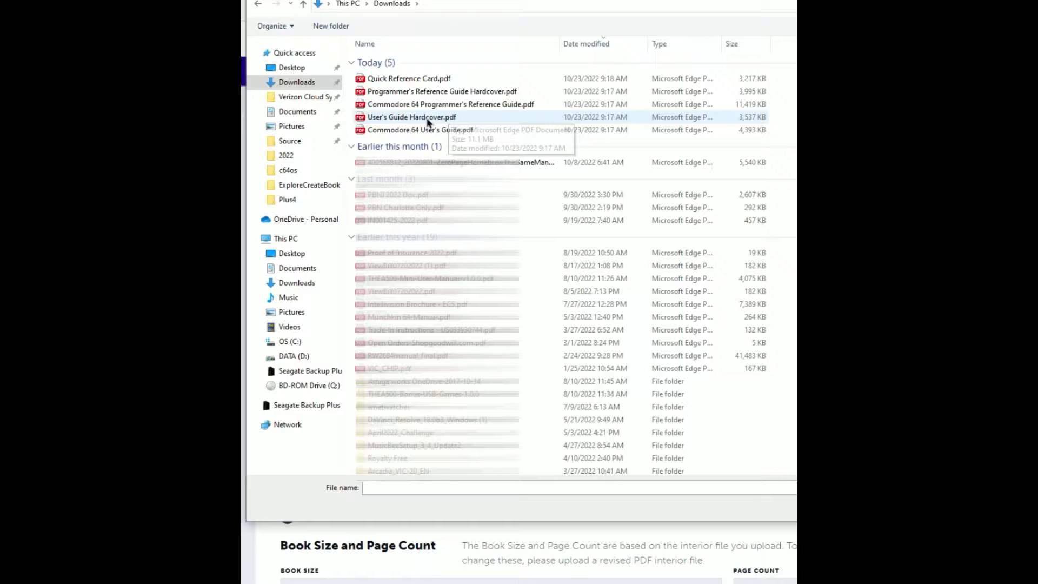
mouse_move(452, 104)
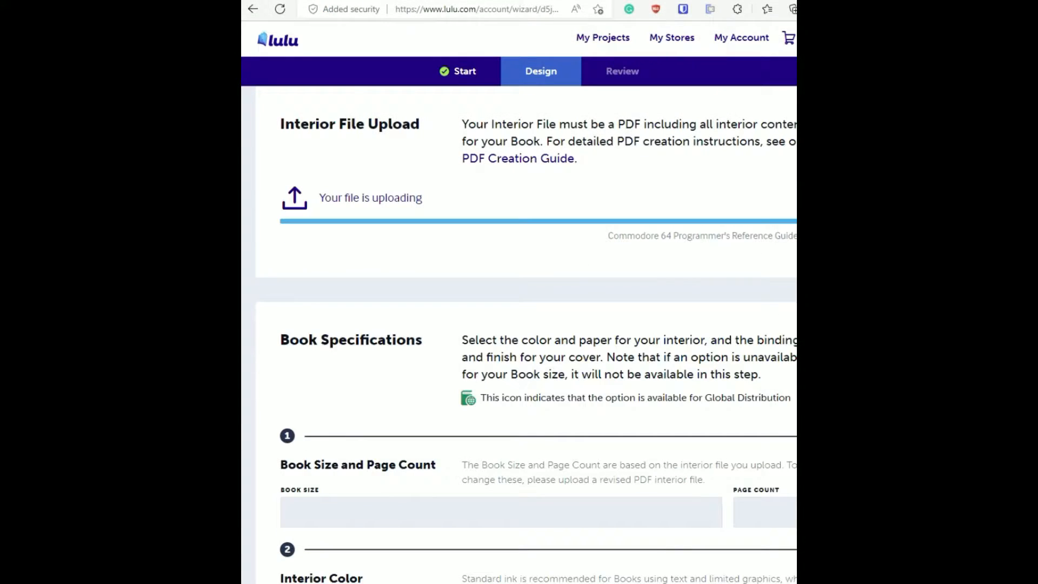
scroll("down", 3)
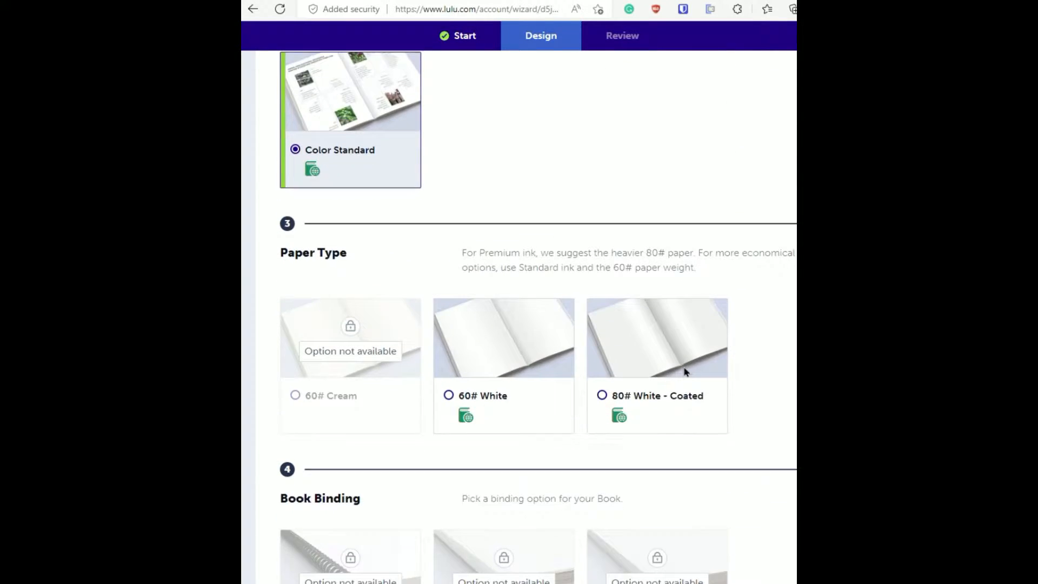
Step: Select the Glossy cover finish and check the roughly USD 30 print cost
scroll("down", 3)
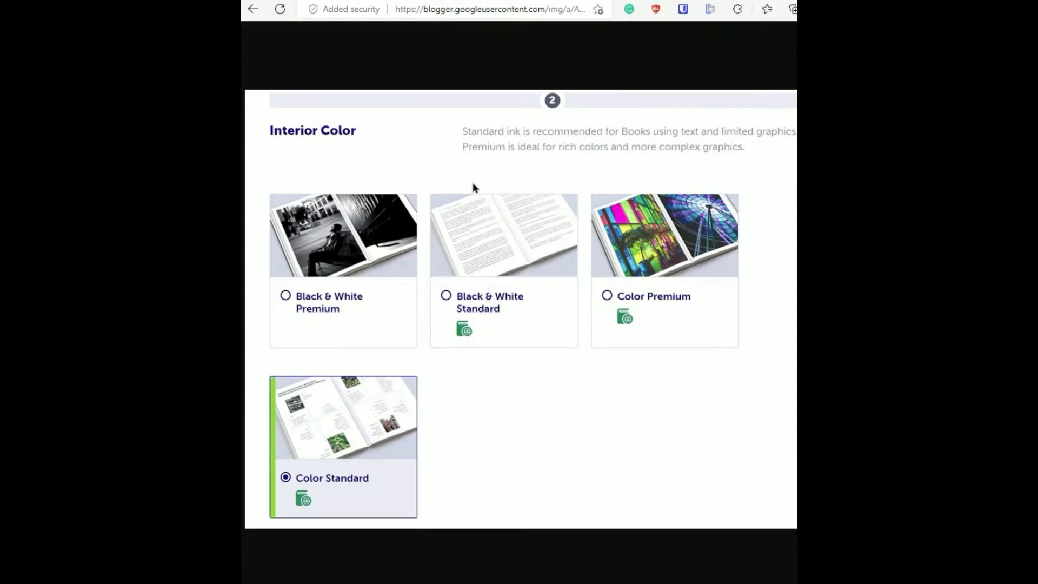
mouse_move(253, 9)
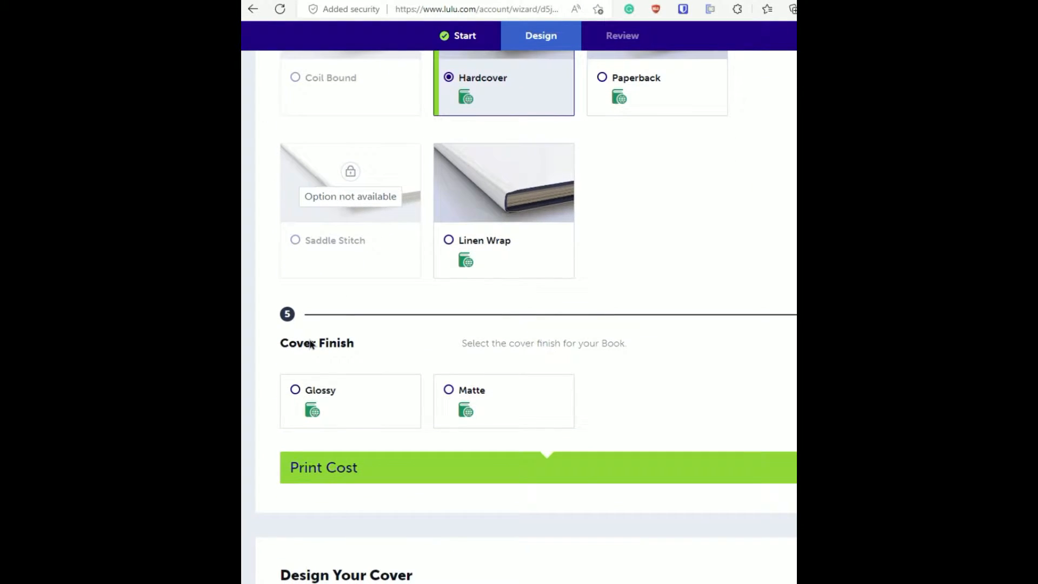
left_click(295, 390)
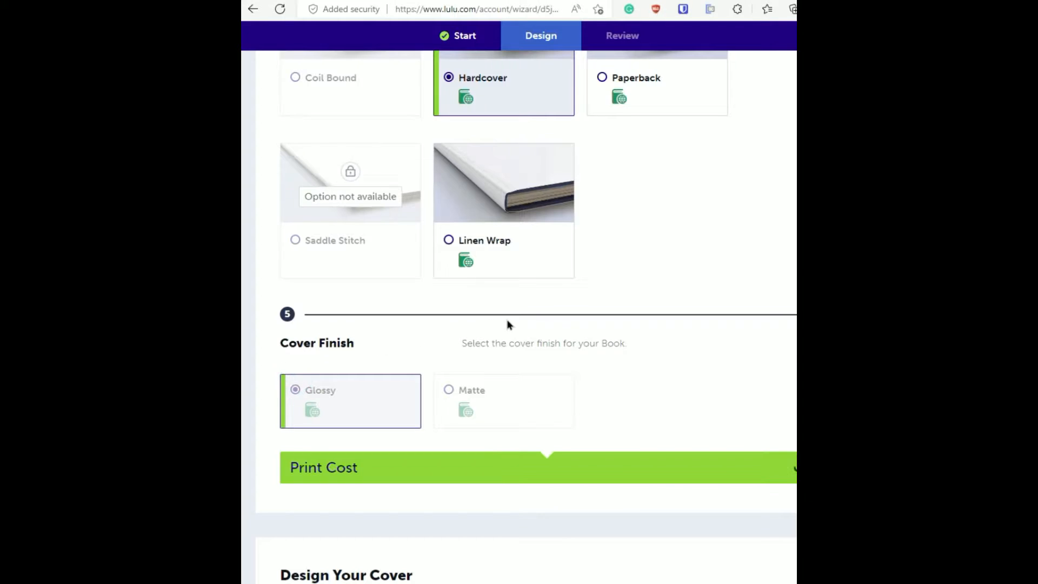
scroll("down", 3)
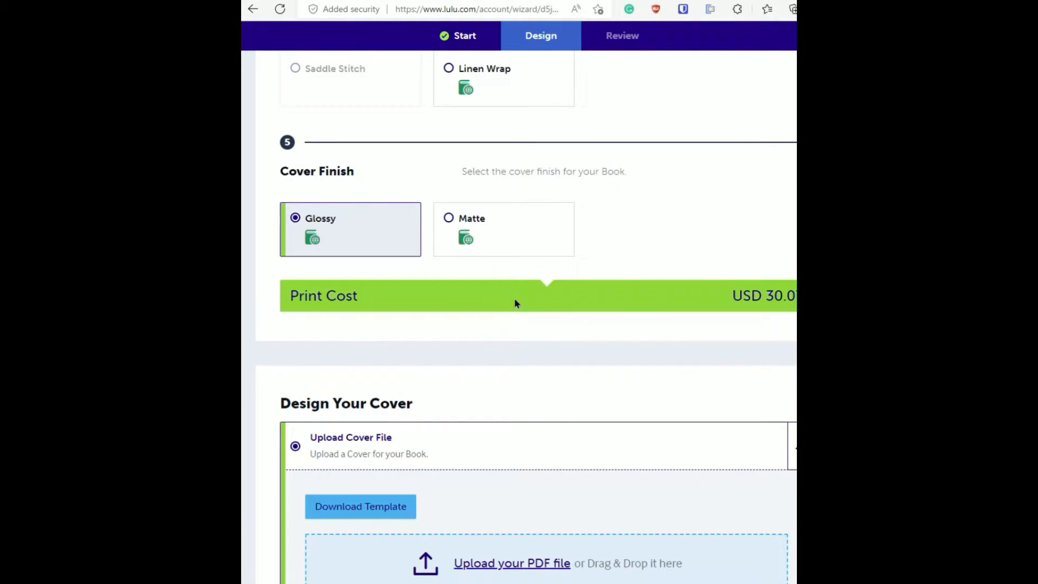
scroll("down", 3)
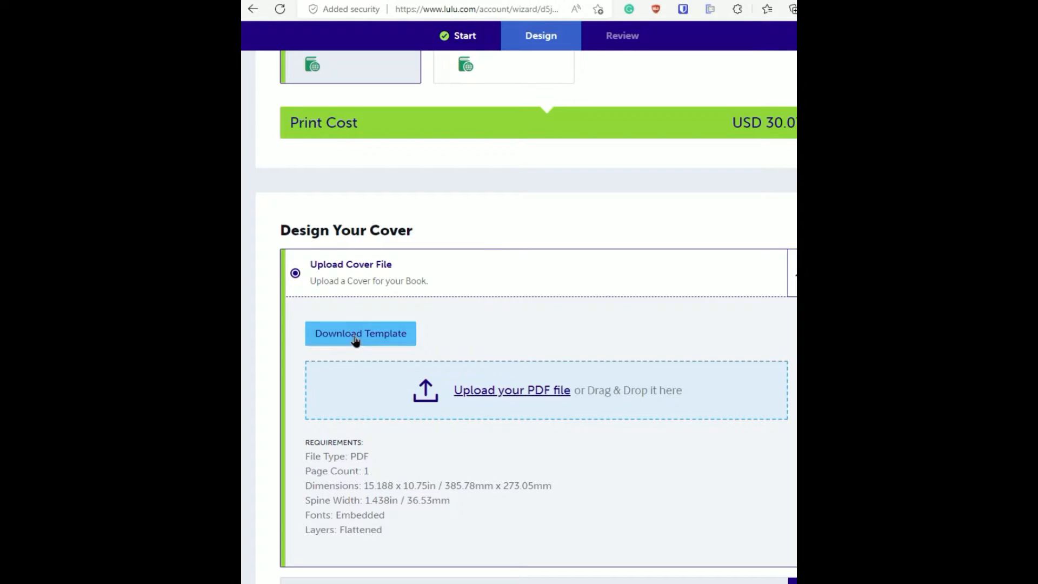
Step: Upload 'Programmer's Reference Guide Hardcover.pdf' as the cover and open the 30.07 USD review
left_click(511, 390)
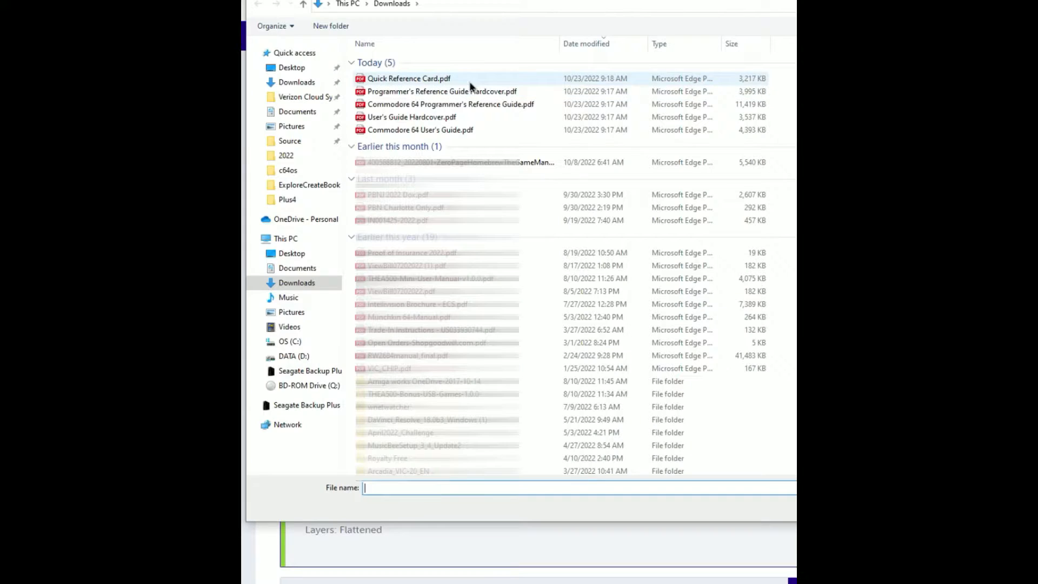
left_click(442, 90)
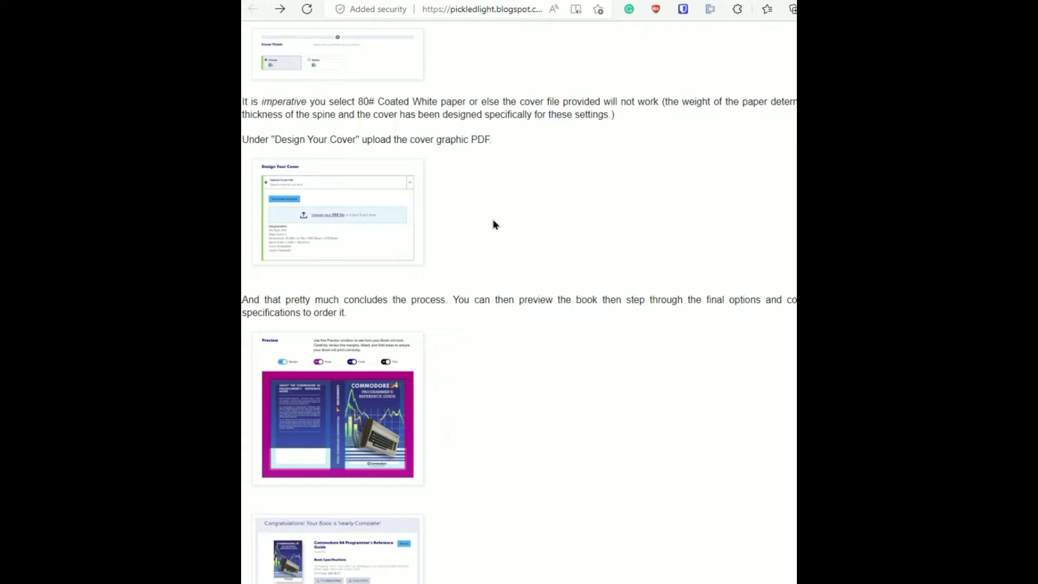
scroll("down", 3)
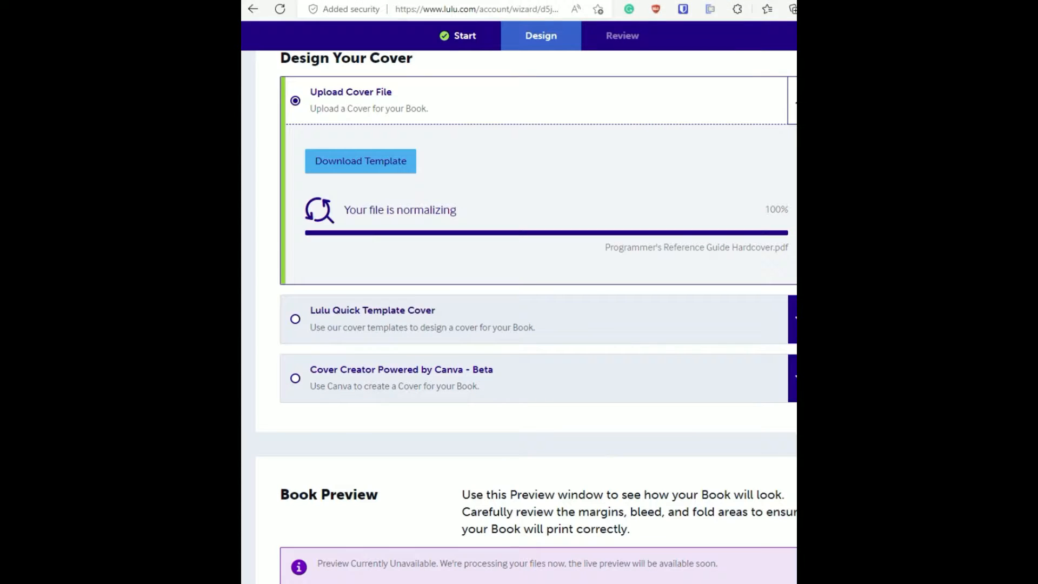
mouse_move(478, 262)
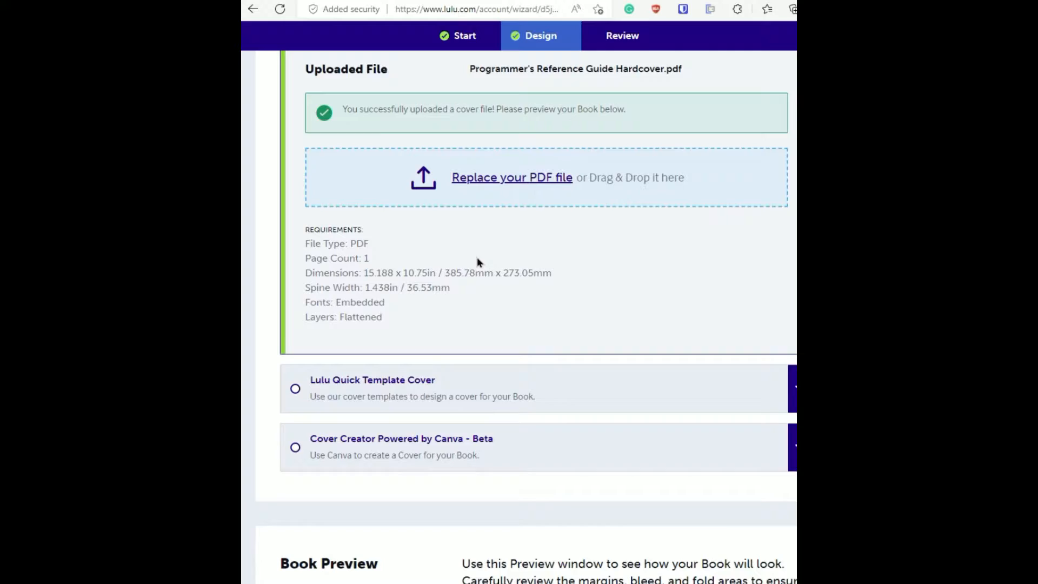
scroll("down", 3)
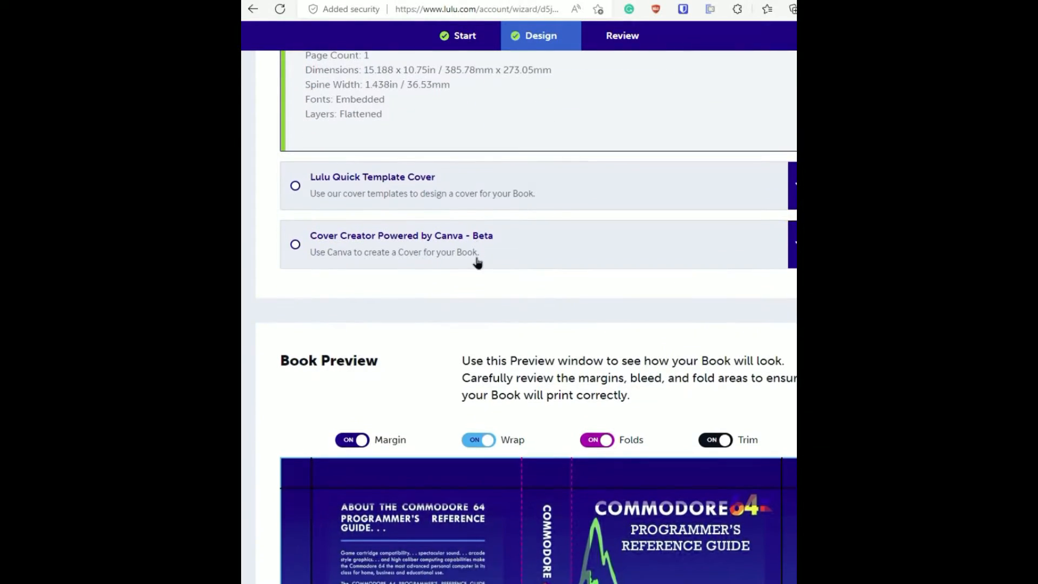
scroll("down", 3)
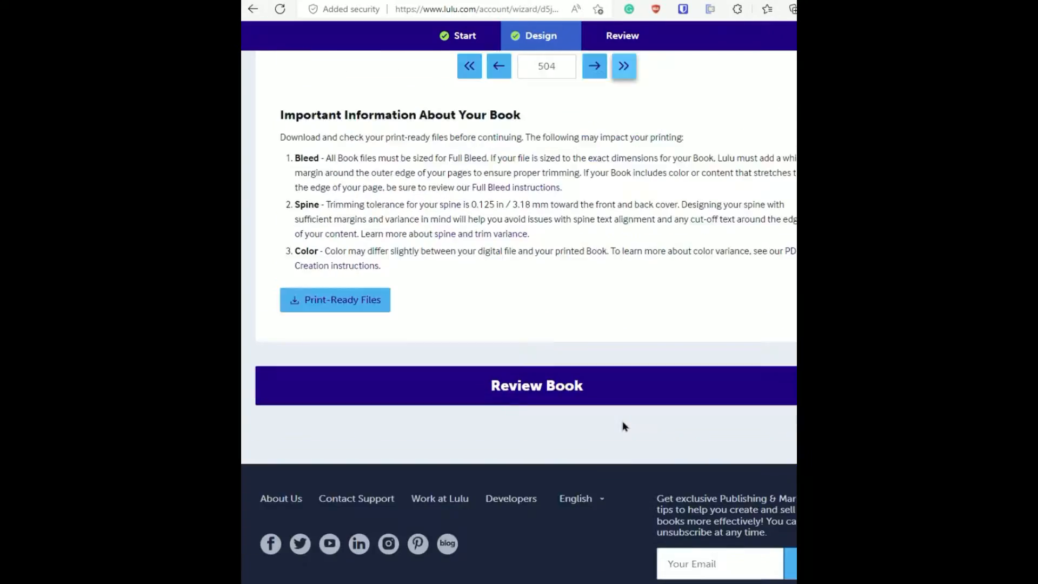
left_click(536, 386)
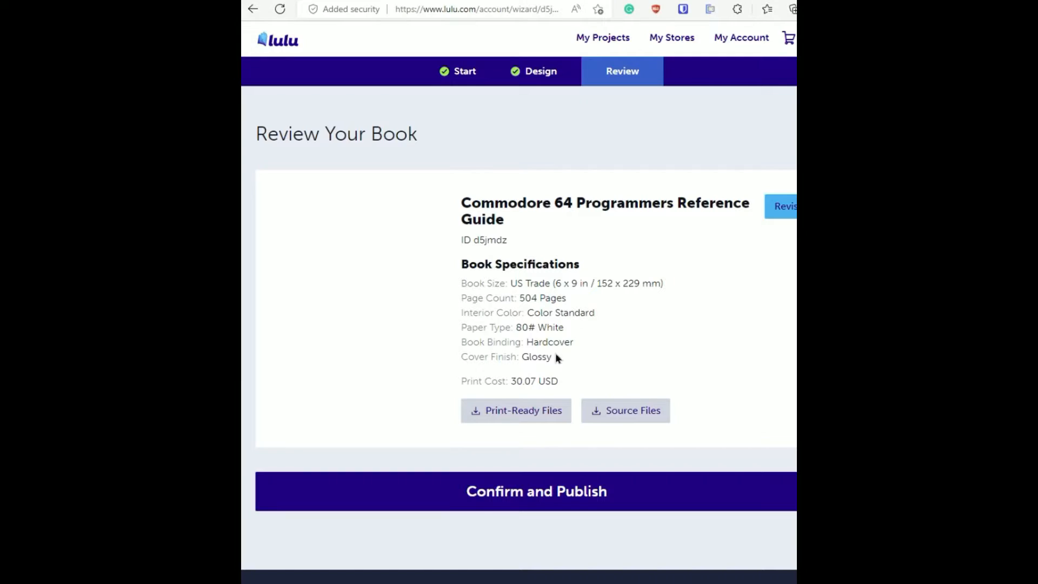